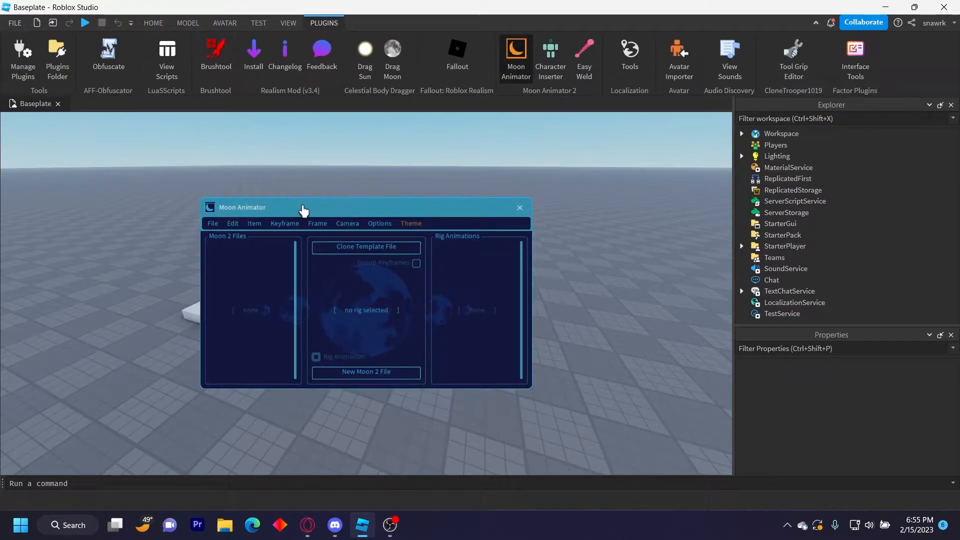
Drag the Moon Animator window aside and close it, leaving the bare baseplate.
left_click_drag(301, 207, 392, 165)
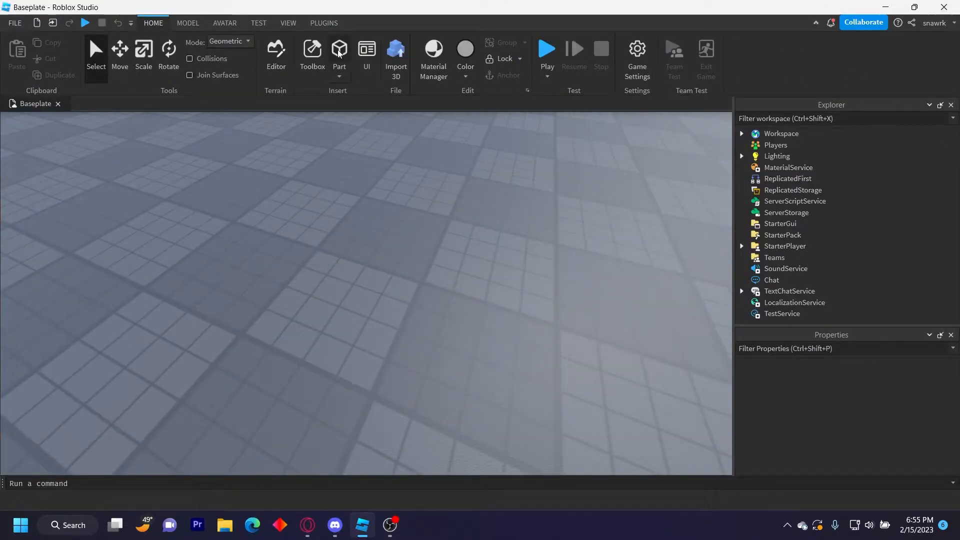
Insert a flat slab and two blocks on top using Part, Scale and Move.
left_click(338, 50)
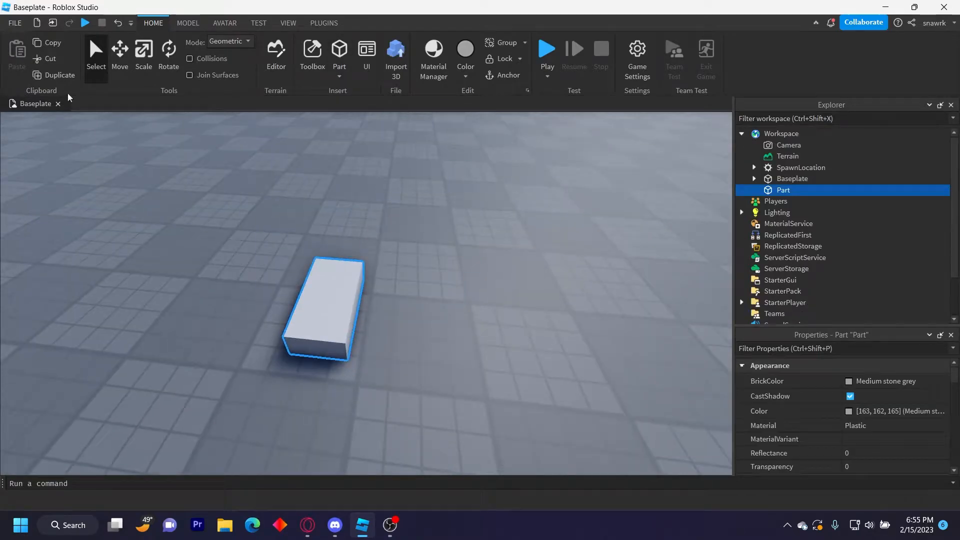
left_click(144, 50)
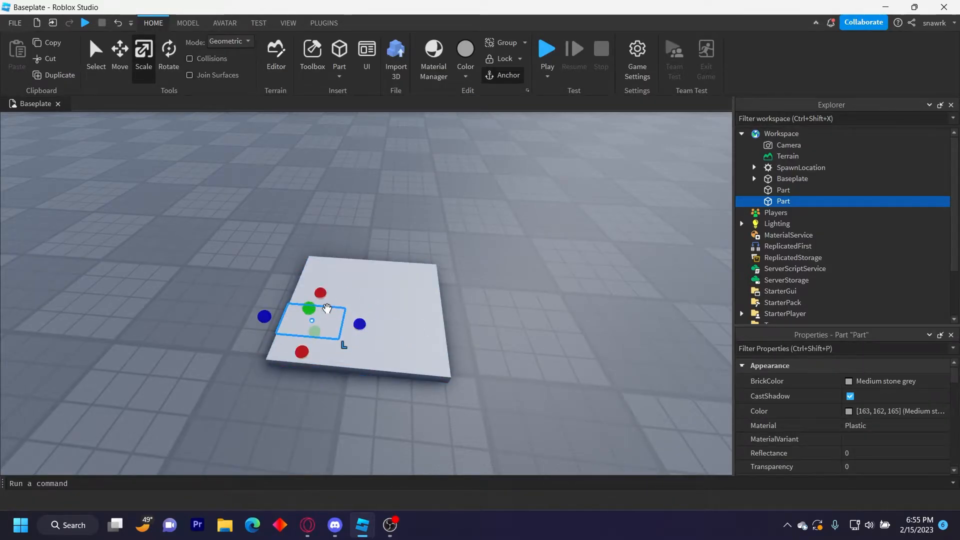
left_click(120, 54)
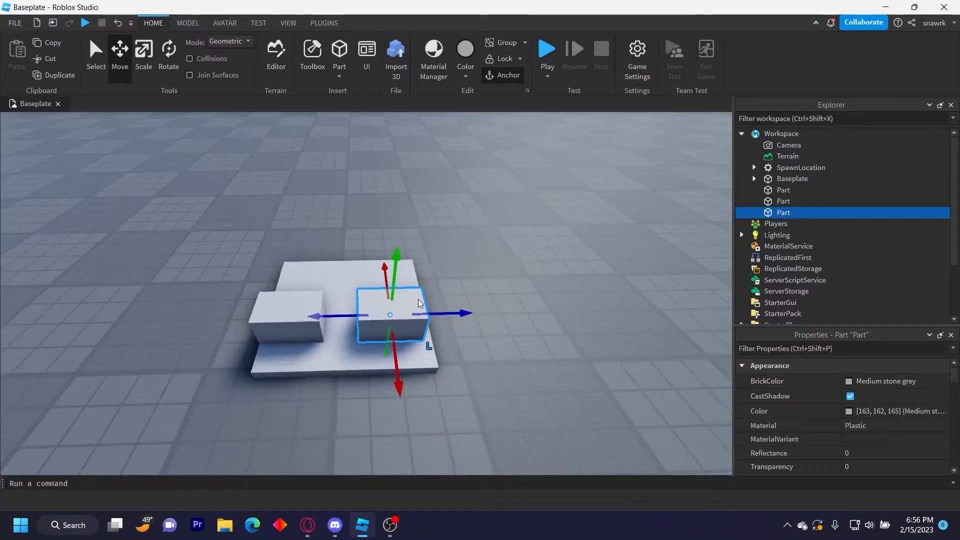
Rename the parts in Explorer to base, 1, 2 and root.
right_click(784, 212)
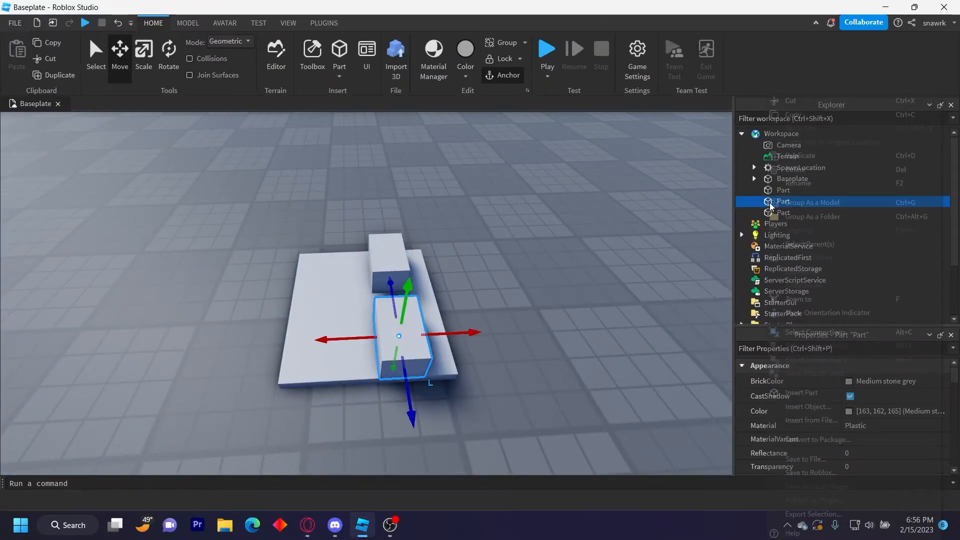
right_click(779, 201)
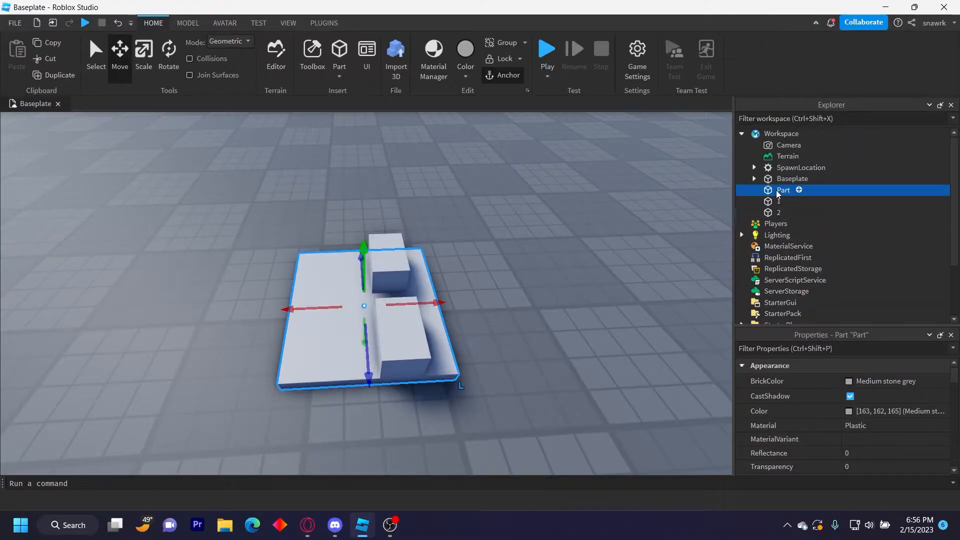
type("base")
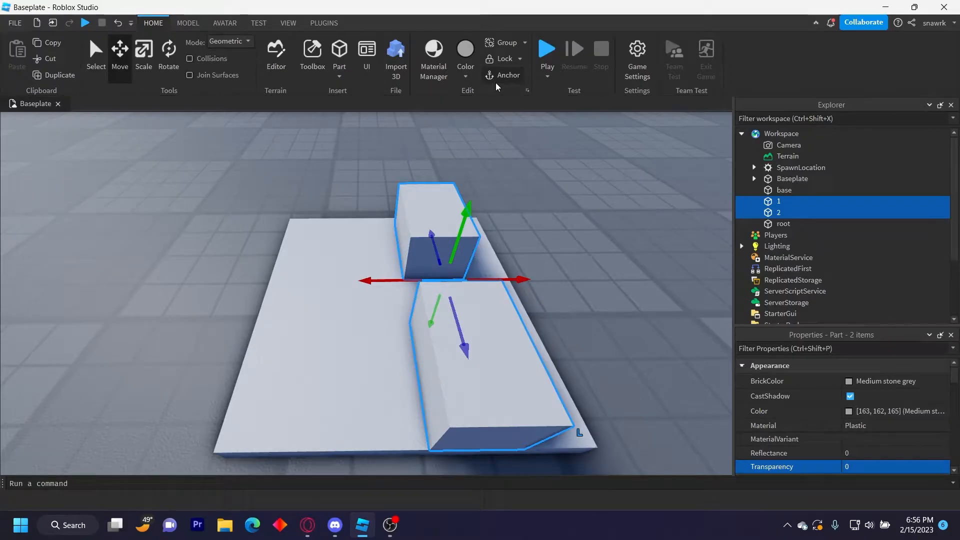
mouse_move(520, 178)
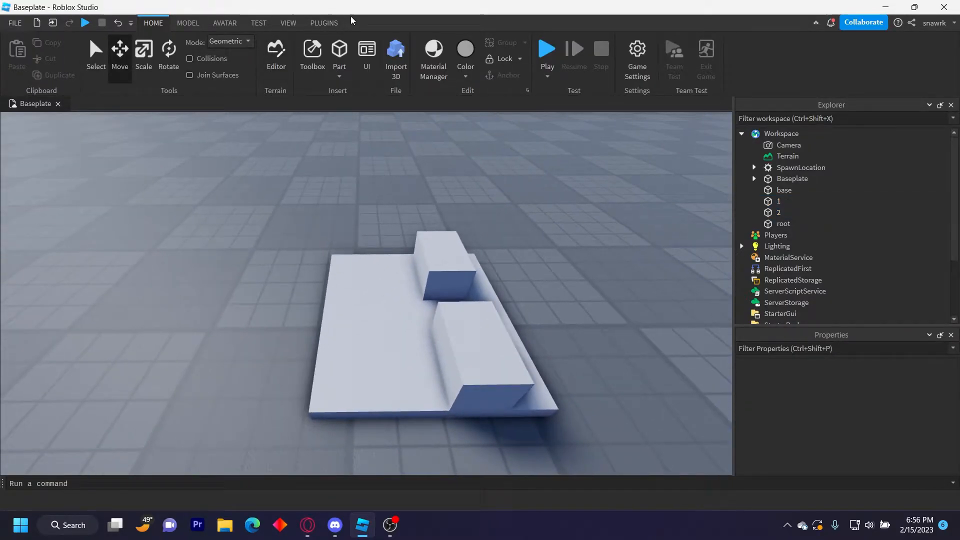
Weld parts 1 and 2 to root with Easy Weld, keeping Animatable joints, then start grouping them.
left_click(324, 23)
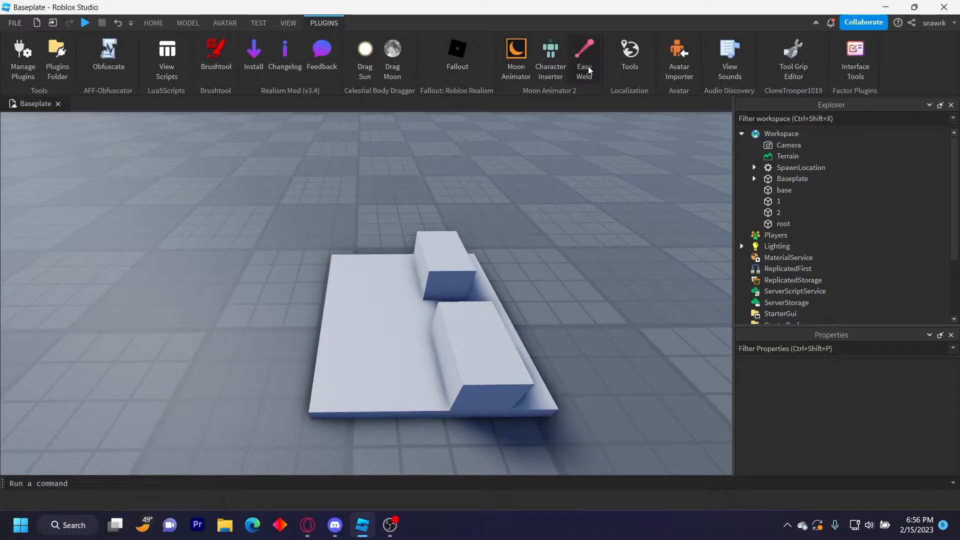
left_click(585, 52)
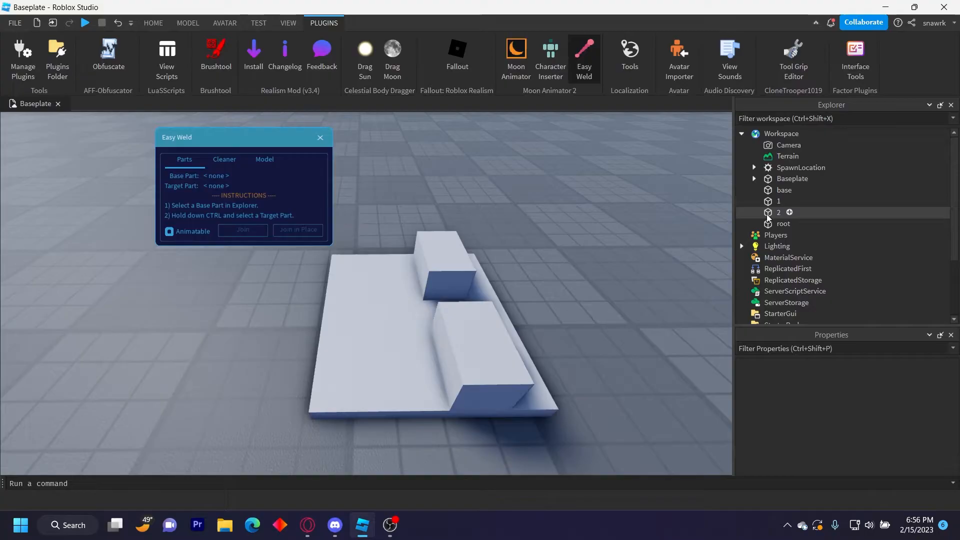
left_click(784, 224)
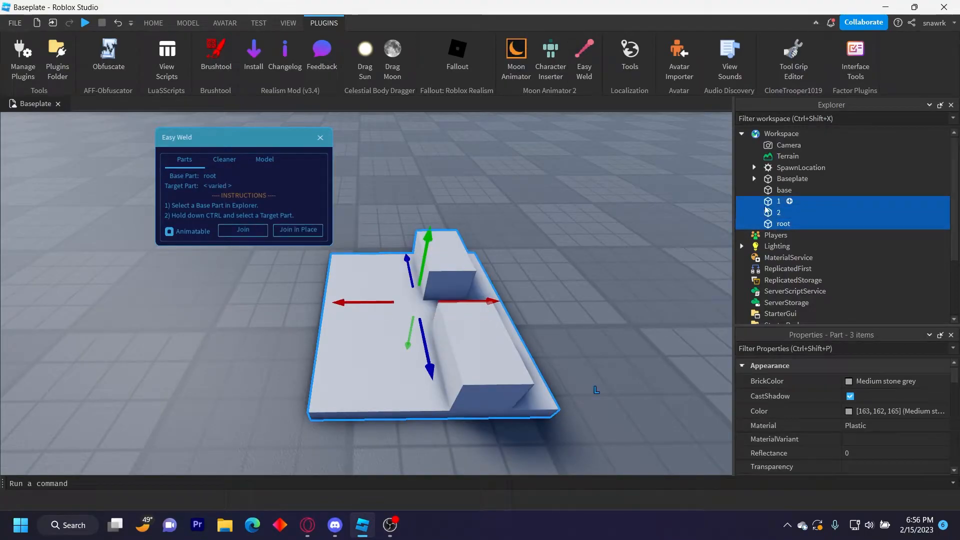
left_click(169, 231)
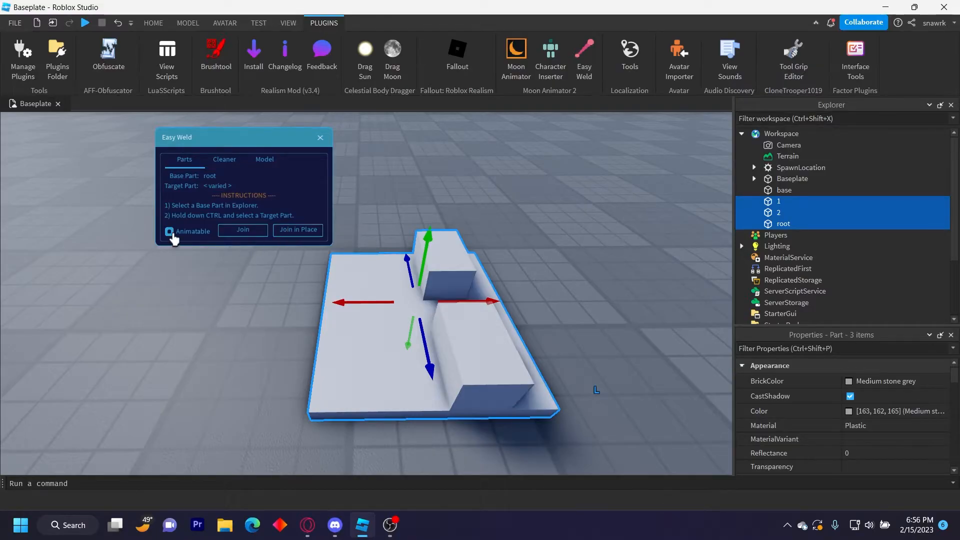
left_click(298, 230)
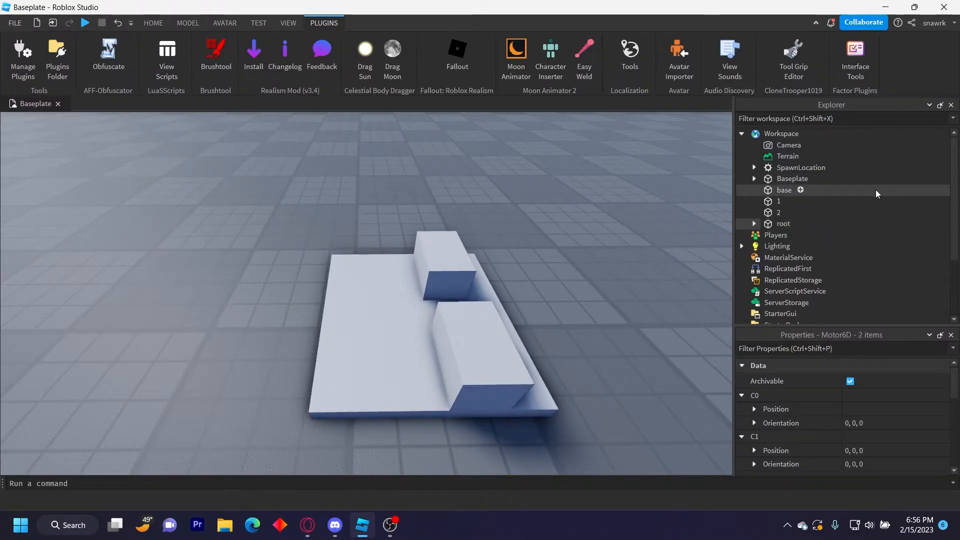
right_click(784, 190)
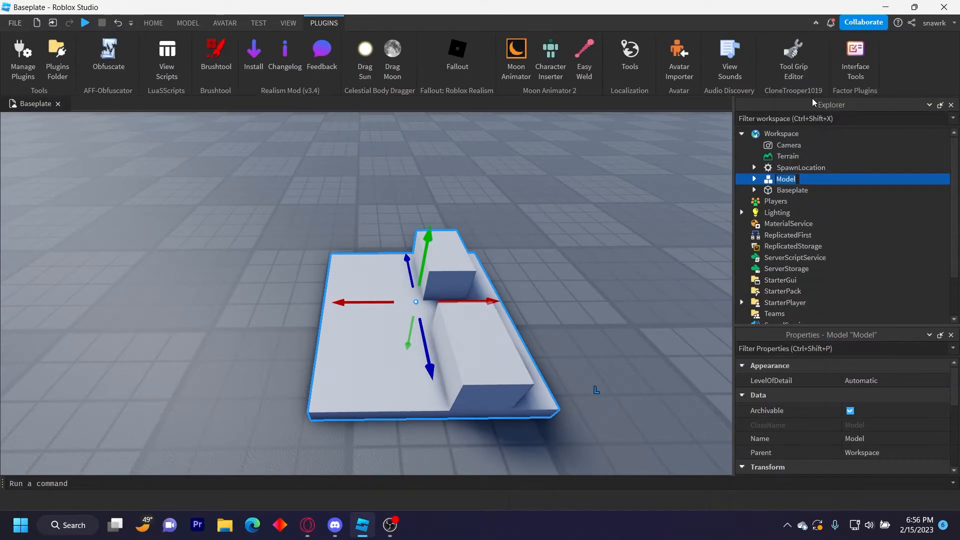
Name the grouped model tutorial, set root as its PrimaryPart, and launch Moon Animator.
type("tutorial")
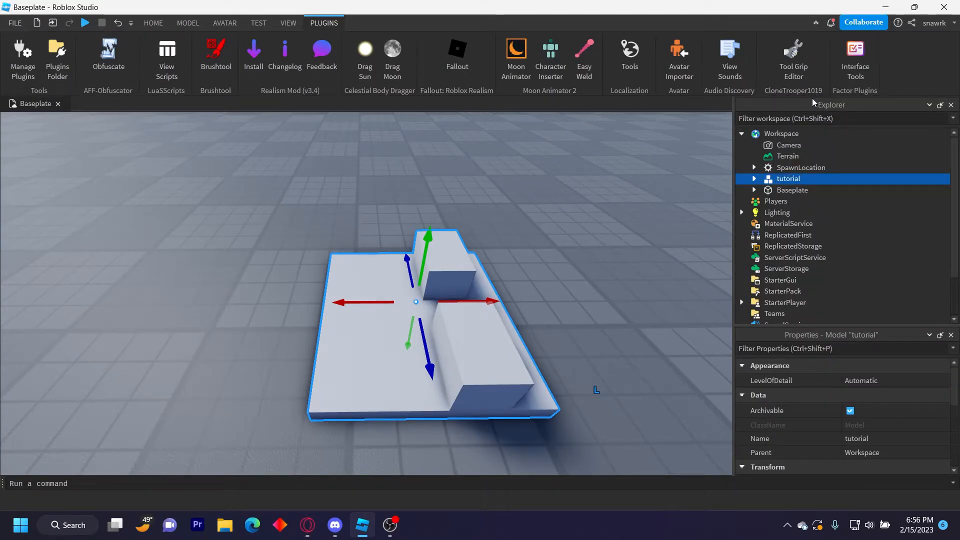
left_click(754, 178)
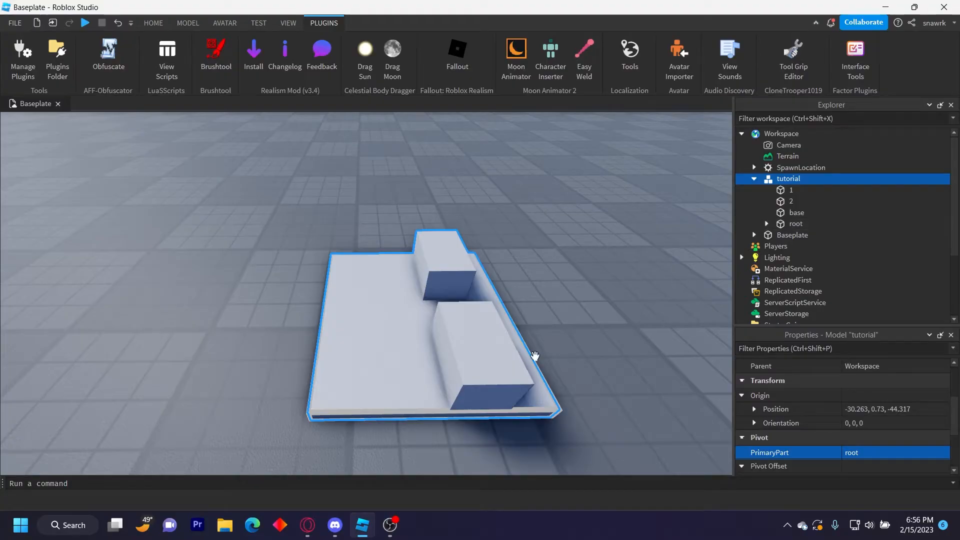
left_click(516, 49)
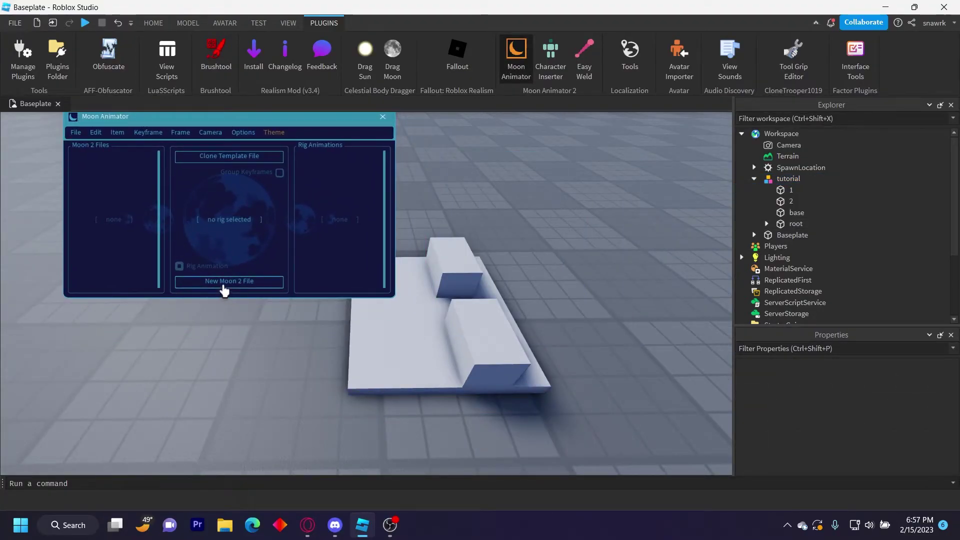
Create a New Moon 2 File with the tutorial model as its rig and keyframe parts 1 and 2.
left_click(228, 281)
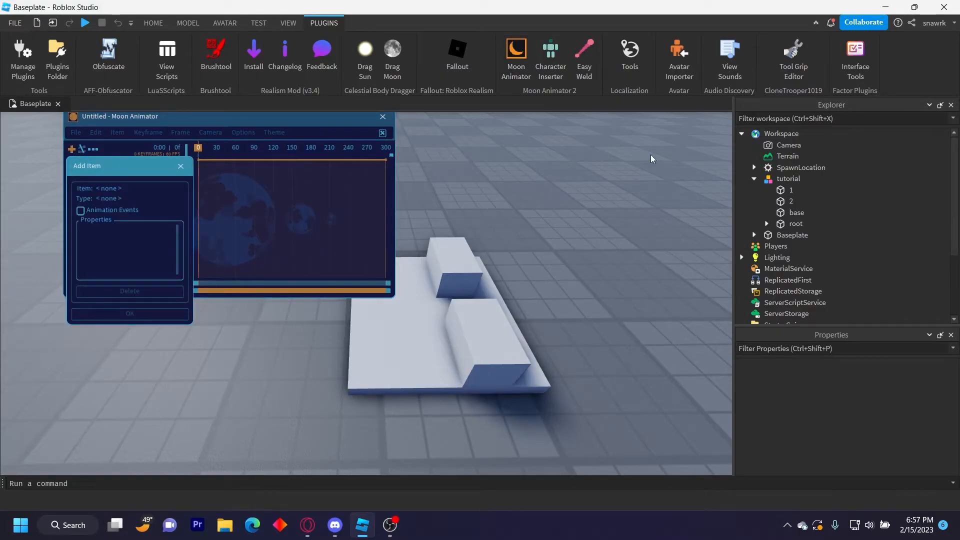
left_click(788, 178)
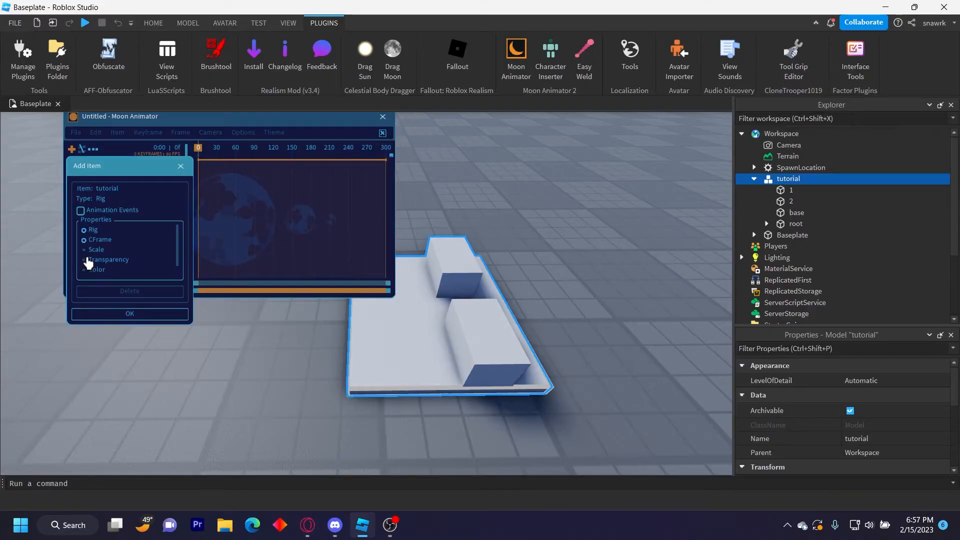
left_click(130, 313)
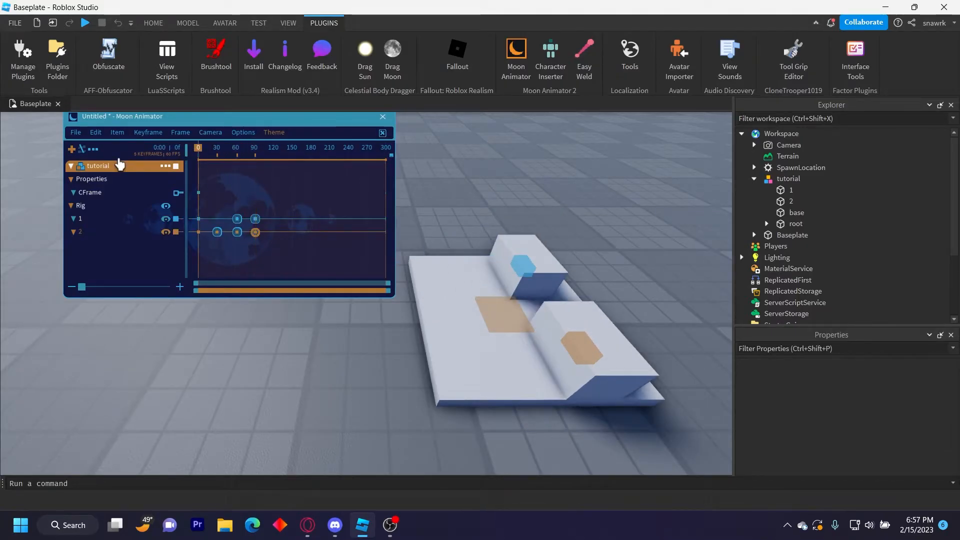
Move the playhead to frame 57 and reposition part 1 to adjust its keyframe.
left_click(82, 166)
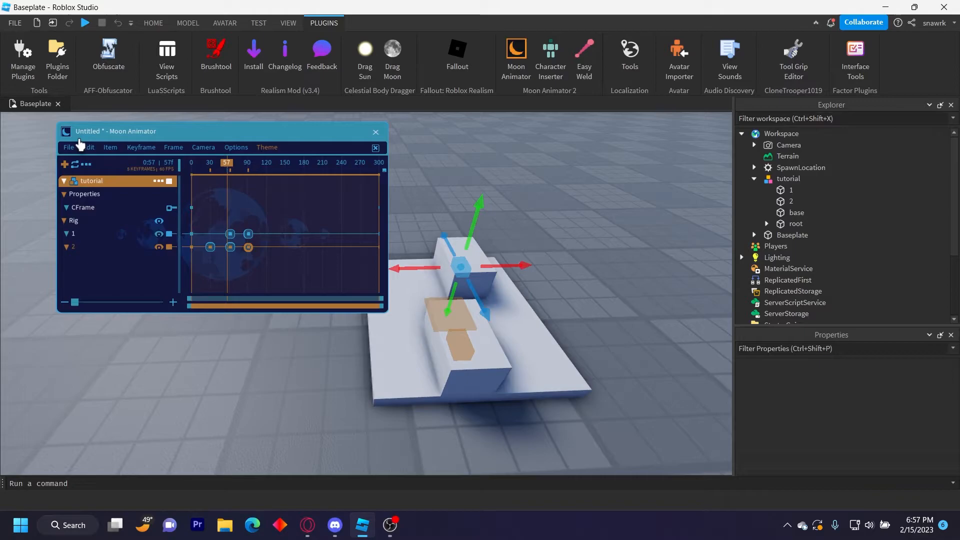
Export the animation as Untitled into tutorial's AnimSaves folder and select the saved sequence.
left_click(68, 147)
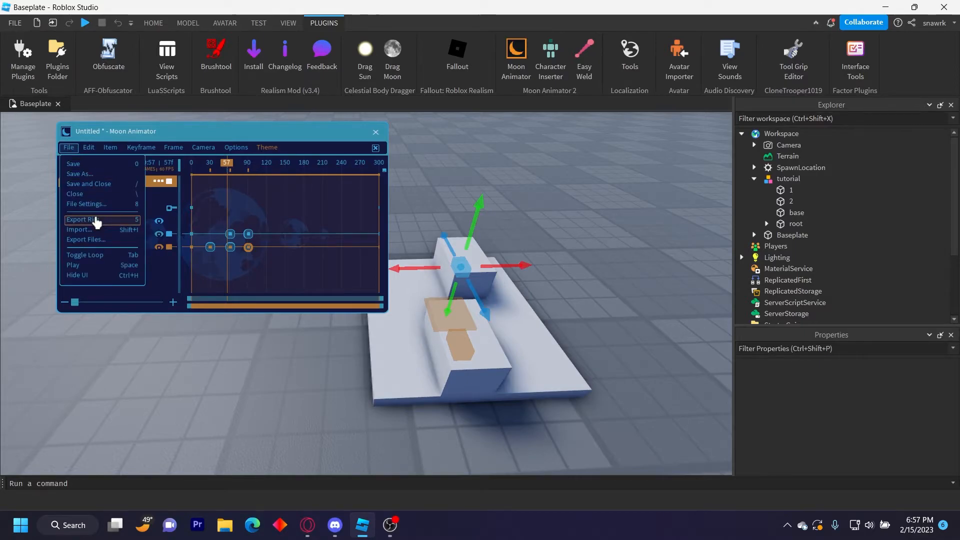
left_click(82, 219)
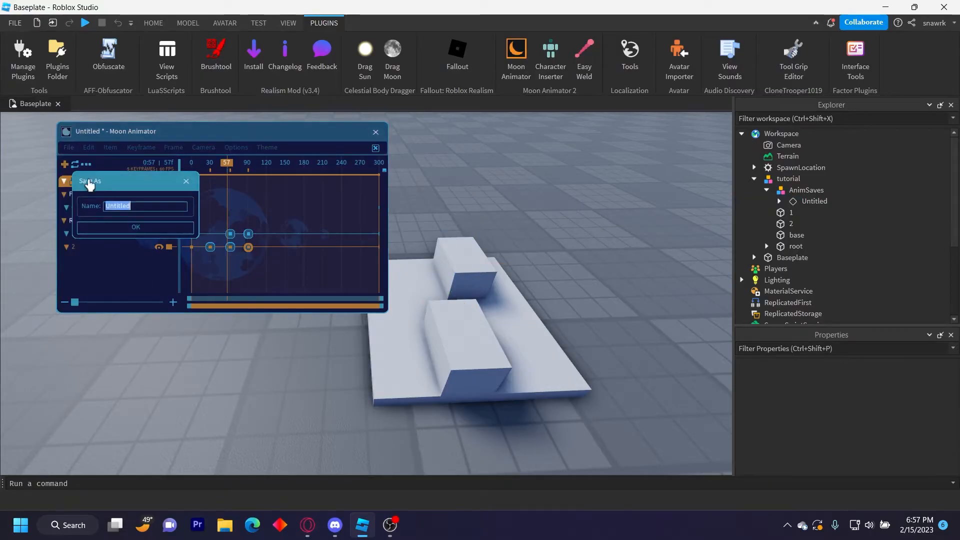
left_click(375, 132)
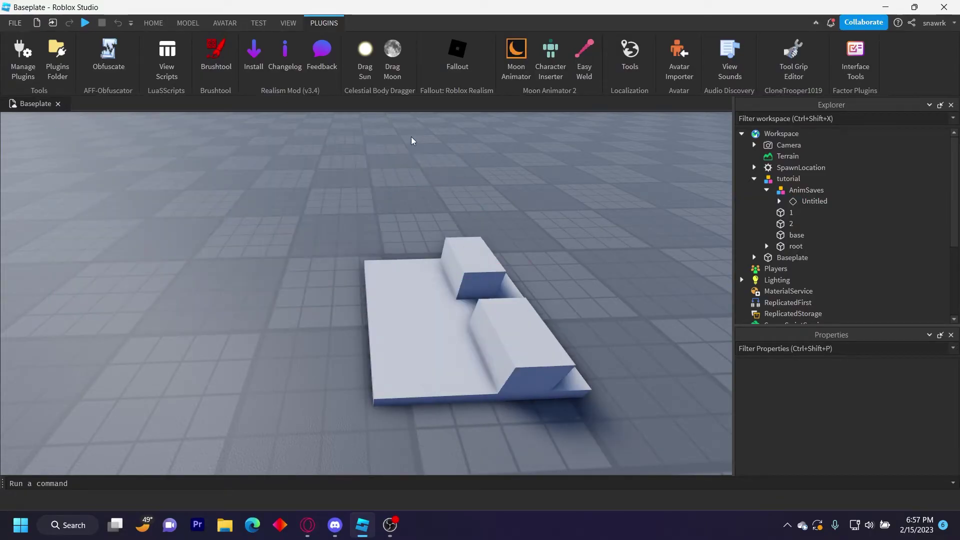
left_click(814, 201)
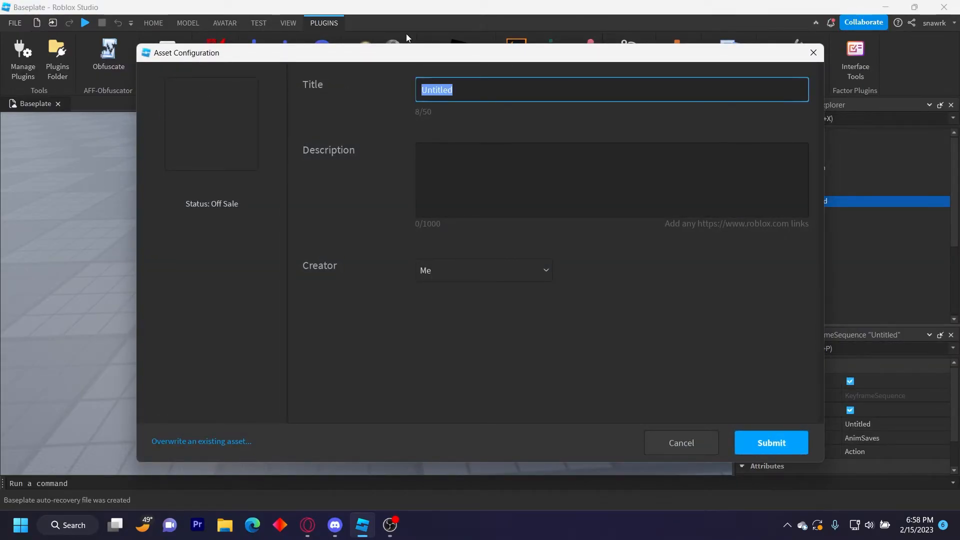
Upload the animation to Roblox titled partTestAnim, copy its asset ID, and close the dialog.
type("partTestAnim")
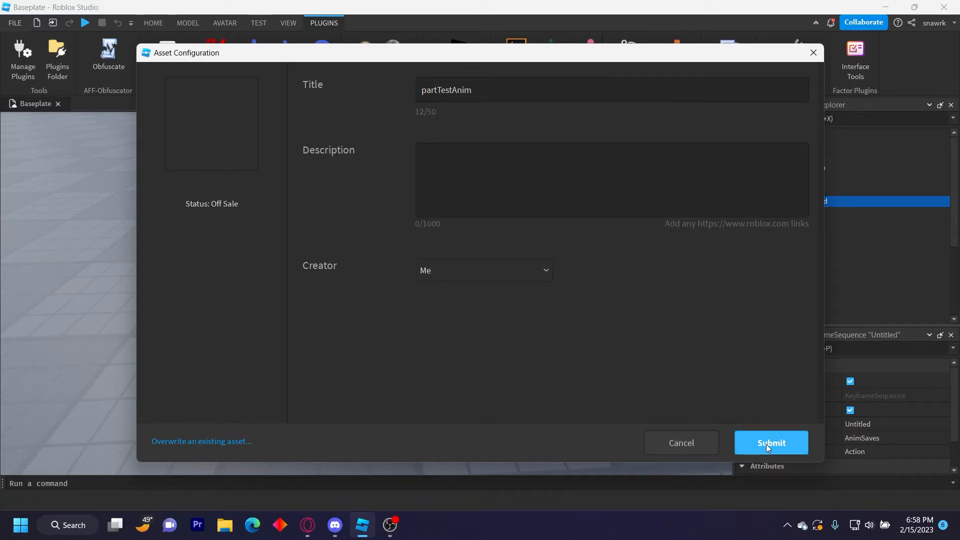
left_click(771, 442)
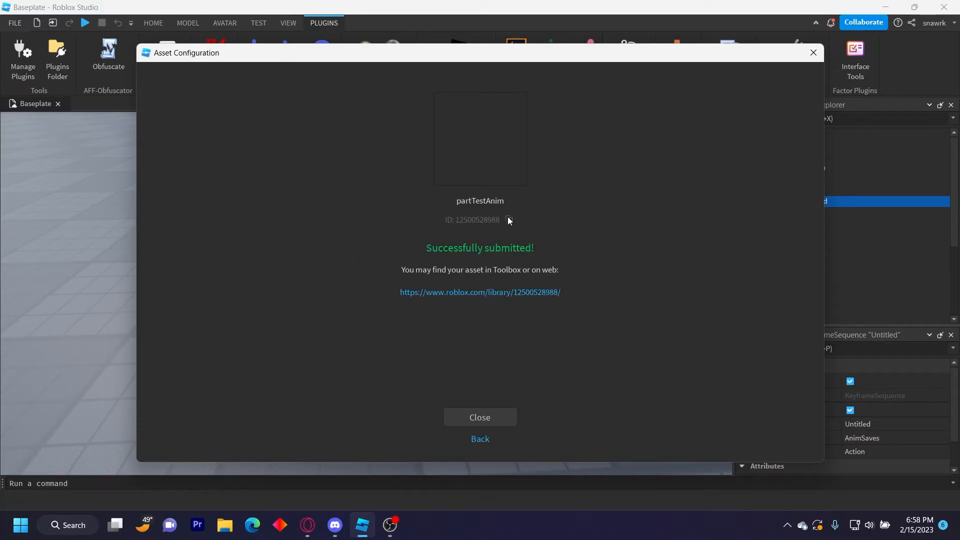
left_click(509, 220)
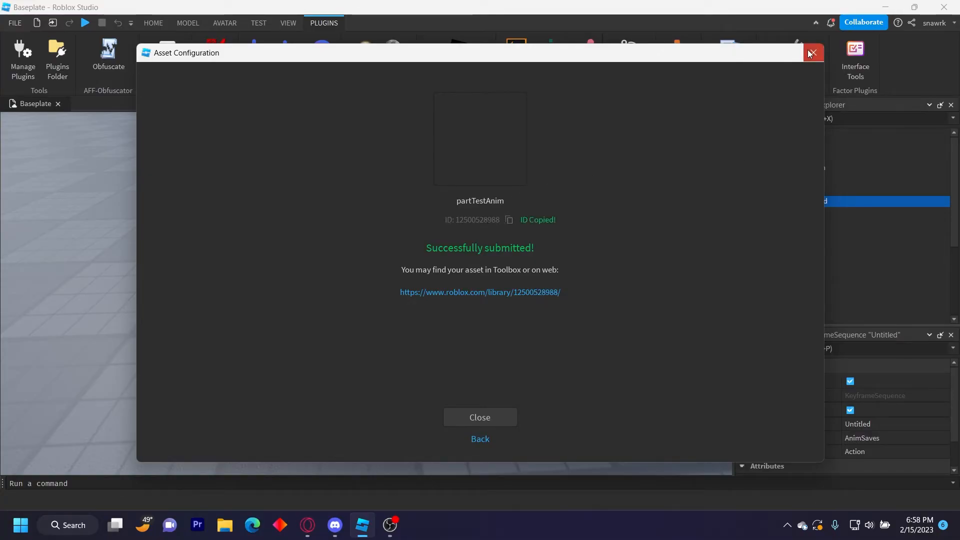
left_click(812, 52)
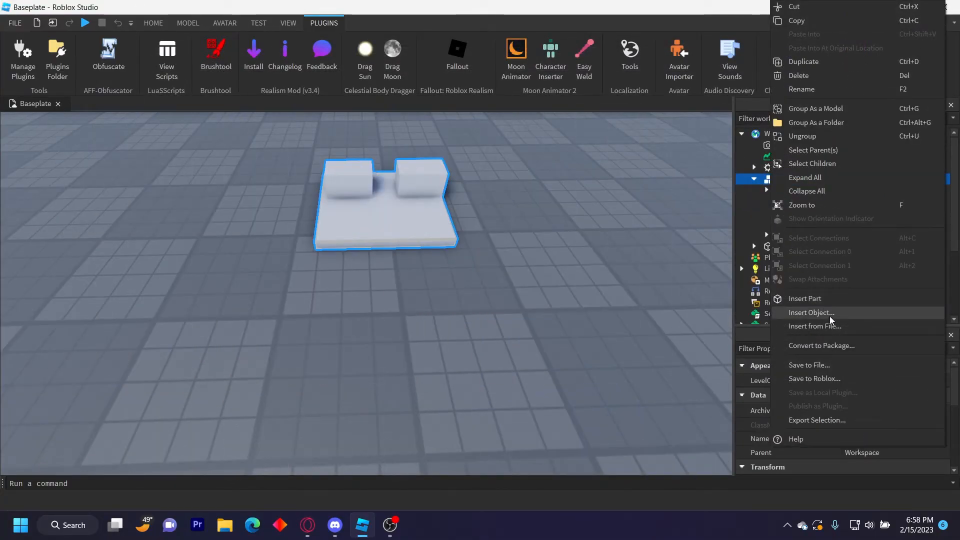
Insert an AnimationController, Script and Animation named testAnim holding the copied asset ID.
left_click(811, 312)
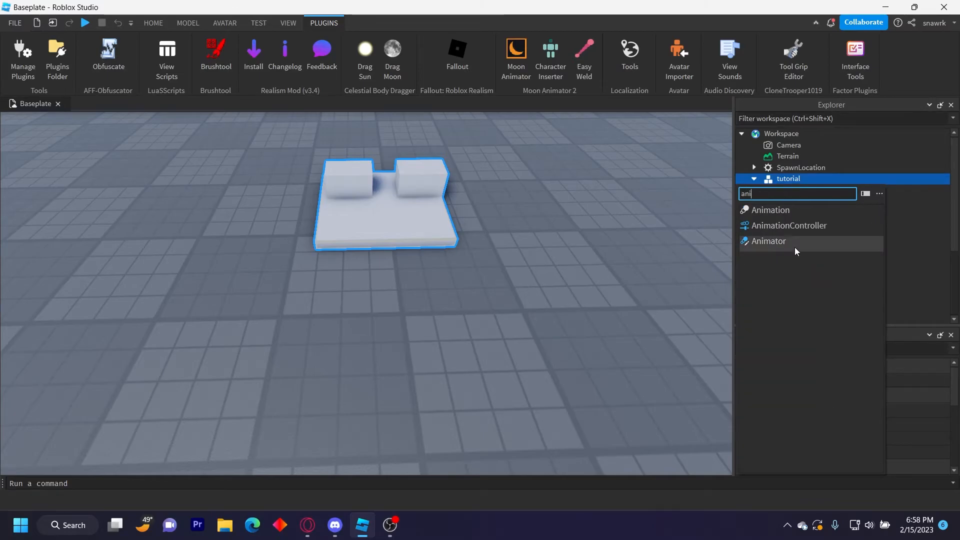
right_click(788, 179)
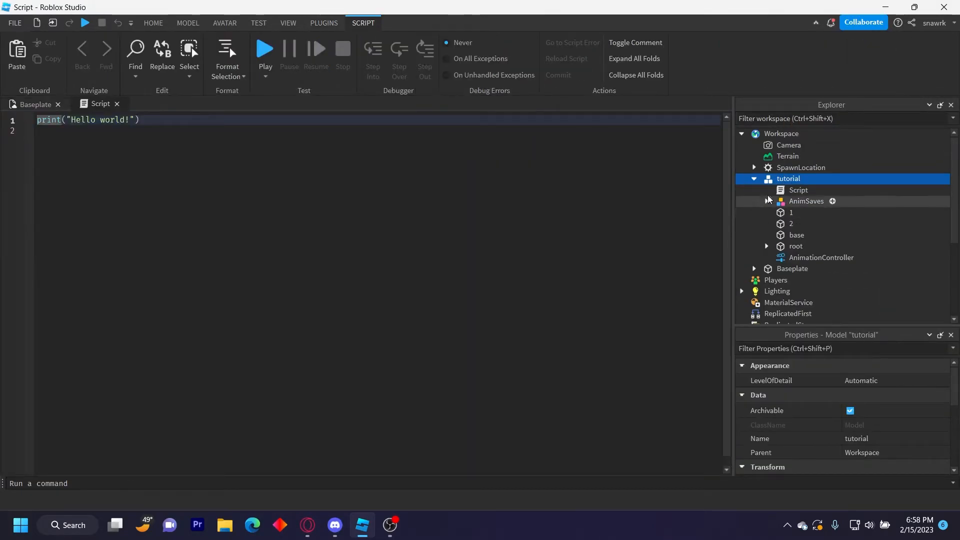
type("an")
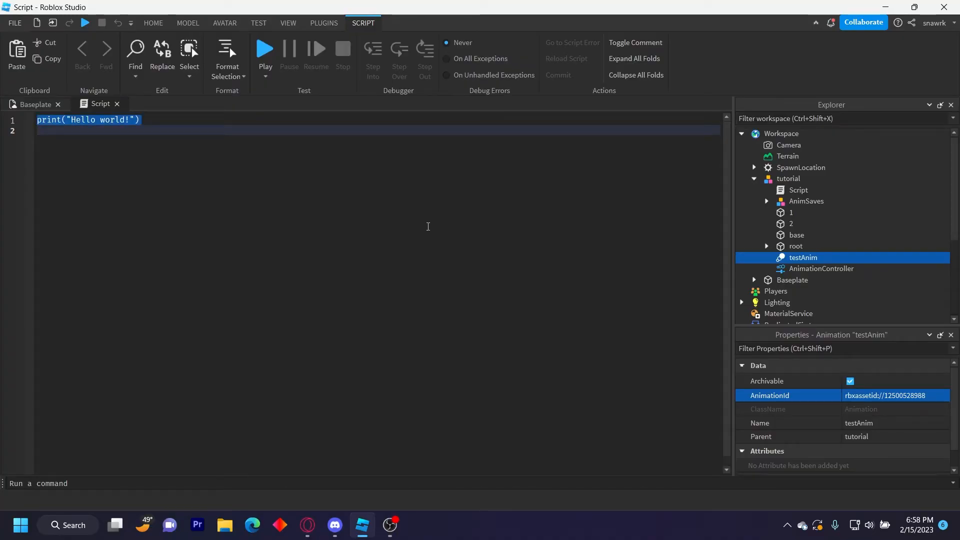
Declare local animationController and animObject referencing the model's AnimationController and testAnim.
type("local animationController = script.Parent")
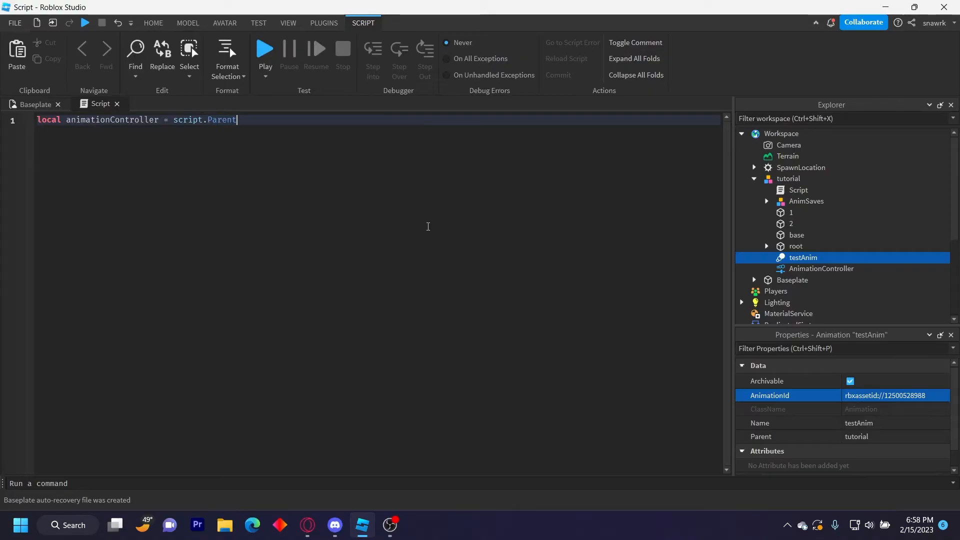
type(".AnimationController")
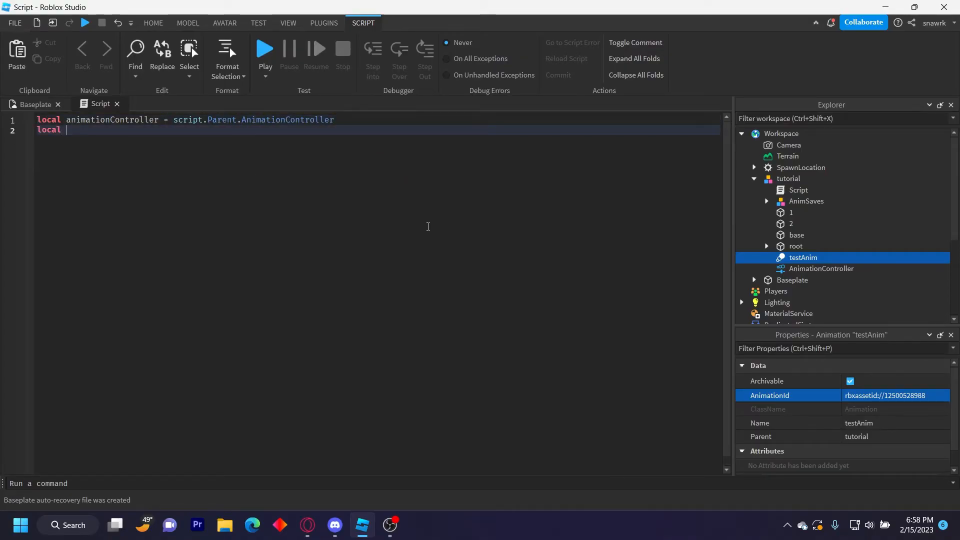
type("animObject = script.Parent.testAnim")
type("local")
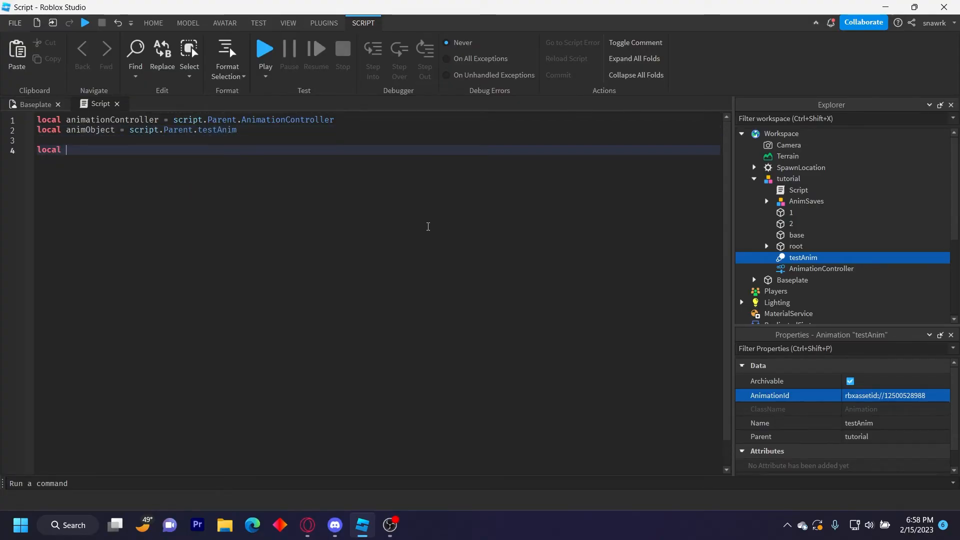
Load animObject with animationController:LoadAnimation into animTrack and play the track.
type("animTrack = animObje")
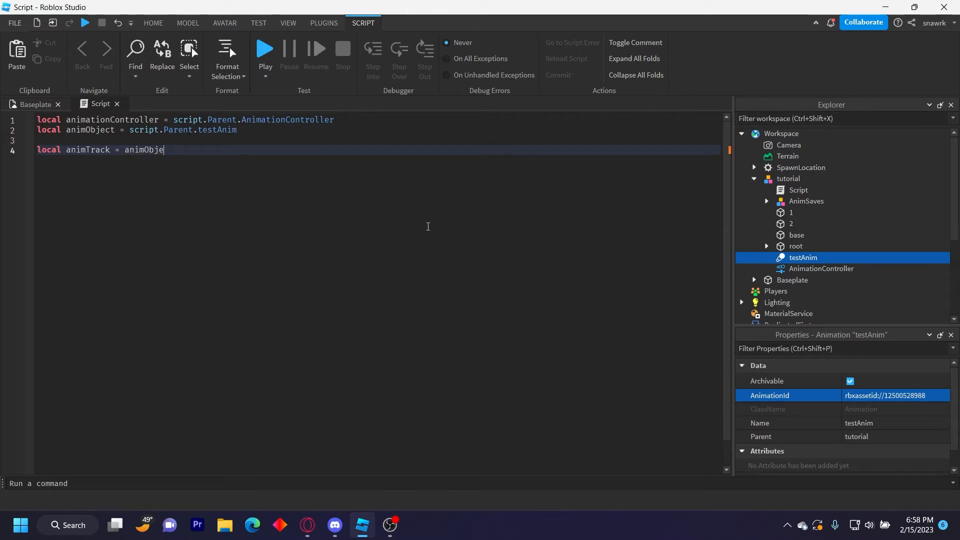
type("animationController:LoadAnimation(")
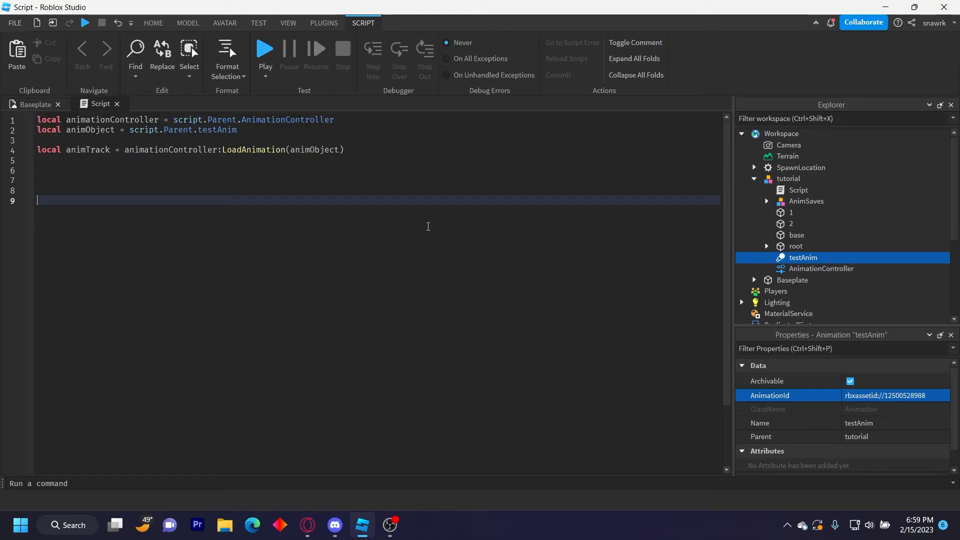
type("animt")
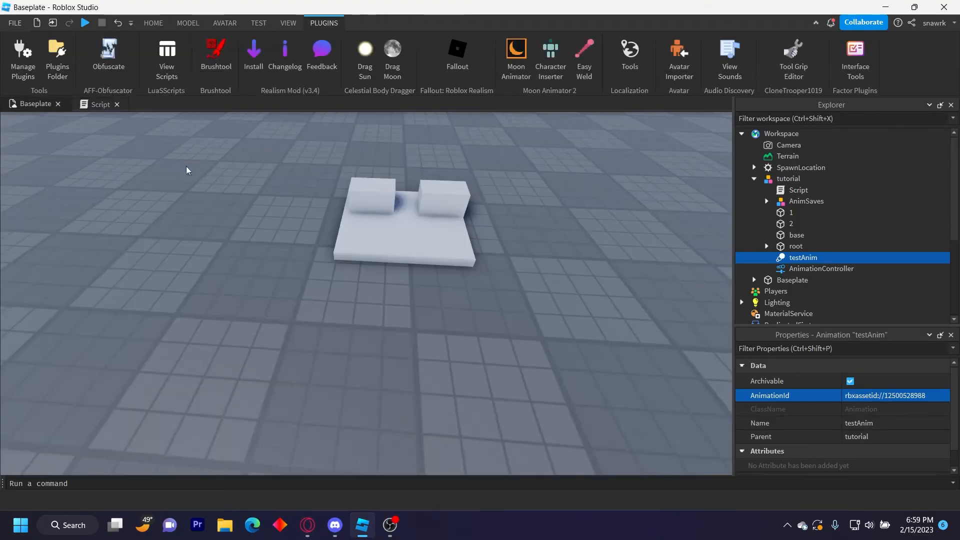
Start a playtest from the Test tab and watch the two blocks run the uploaded animation.
left_click(153, 22)
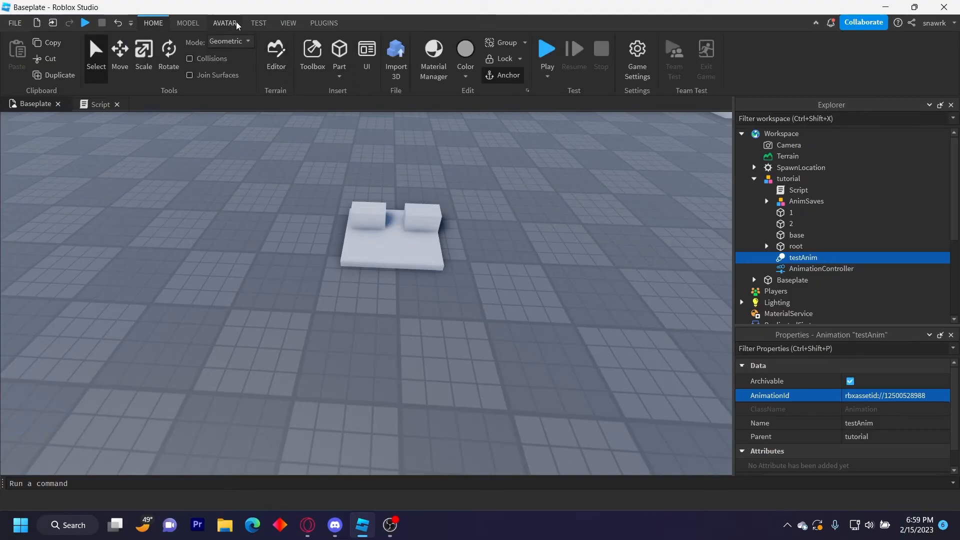
left_click(258, 23)
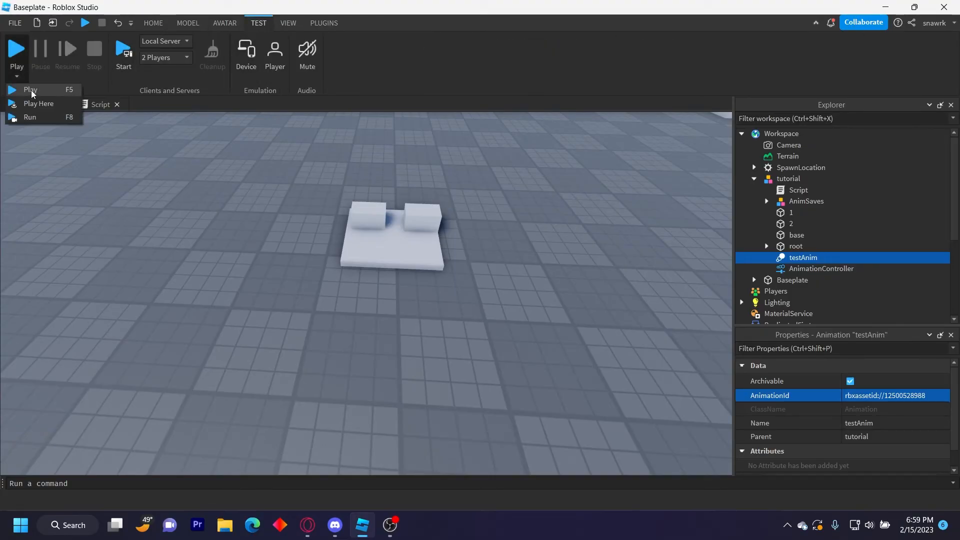
left_click(30, 90)
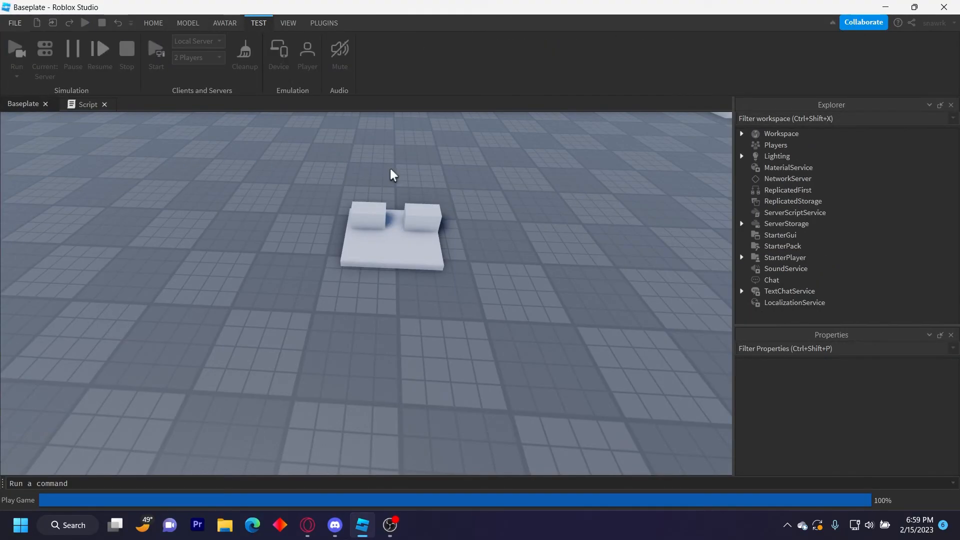
left_click(16, 52)
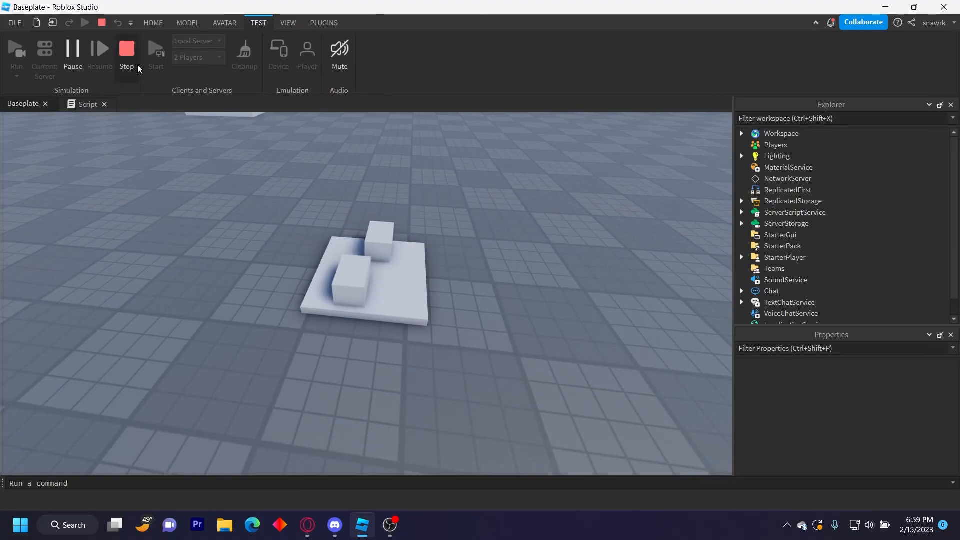
mouse_move(125, 52)
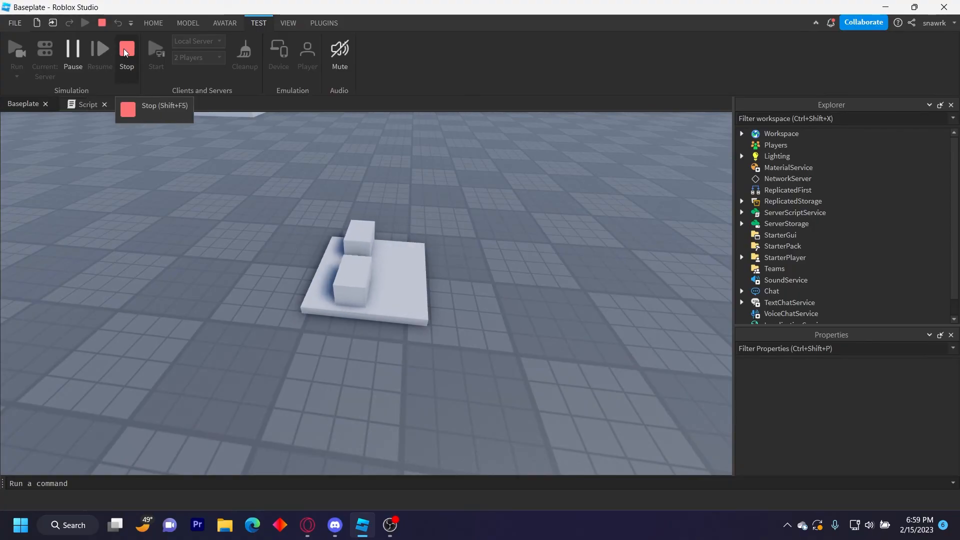